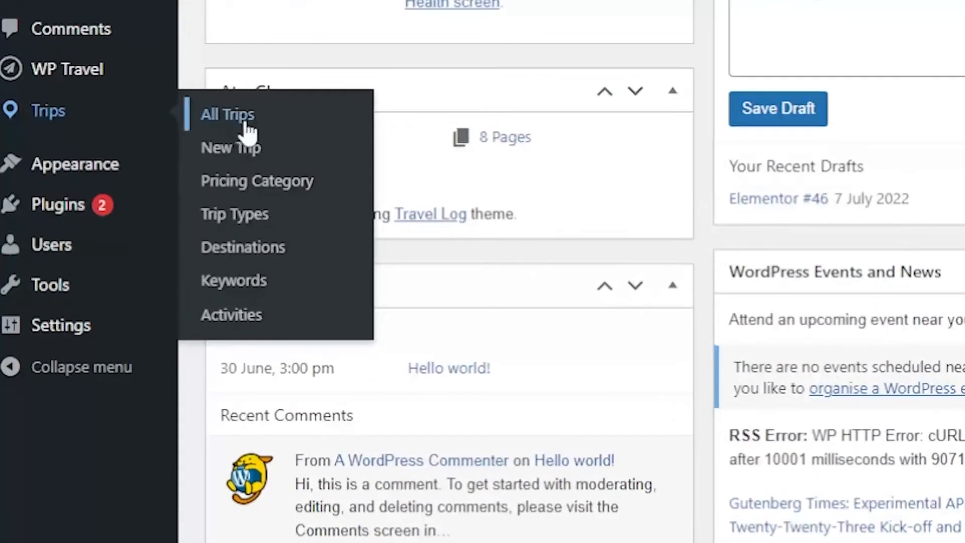
- Go from Trips > All Trips to the Export to CSV page
{"action": "left_click", "coordinate": [227, 114]}
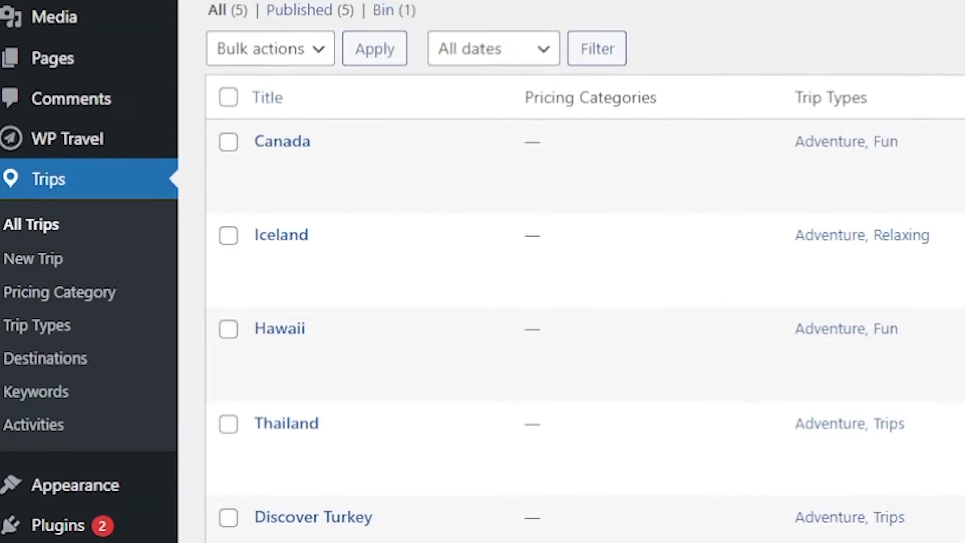
{"action": "scroll", "scroll_direction": "up", "scroll_amount": 3}
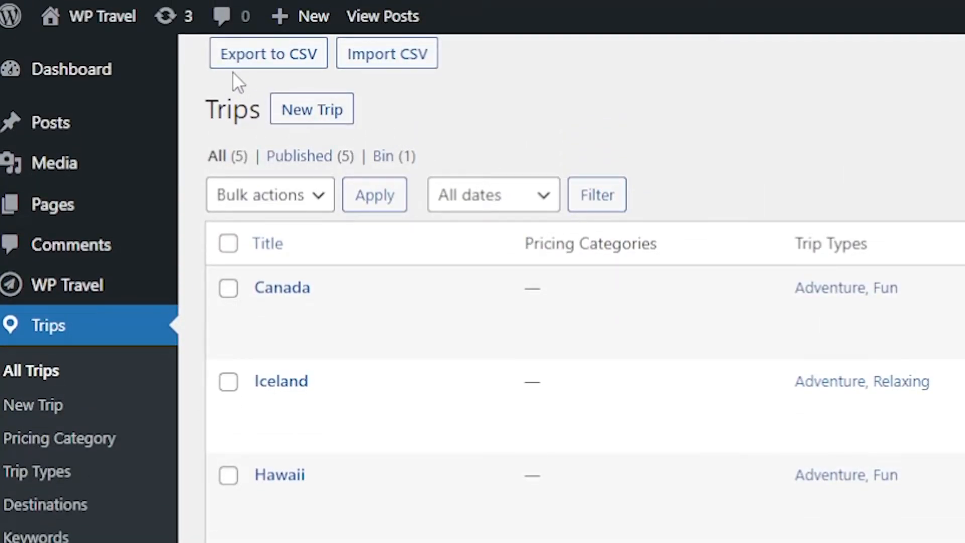
{"action": "mouse_move", "coordinate": [379, 99]}
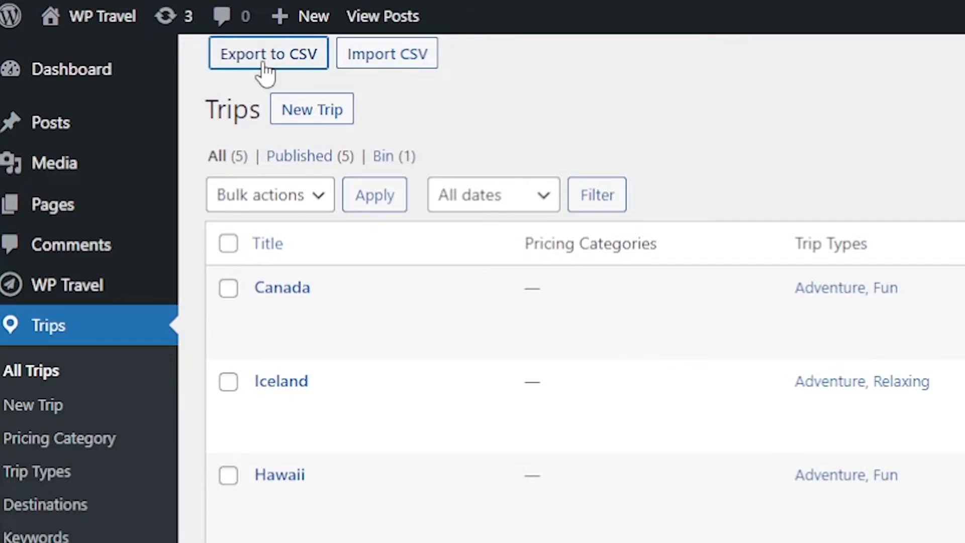
{"action": "left_click", "coordinate": [267, 53]}
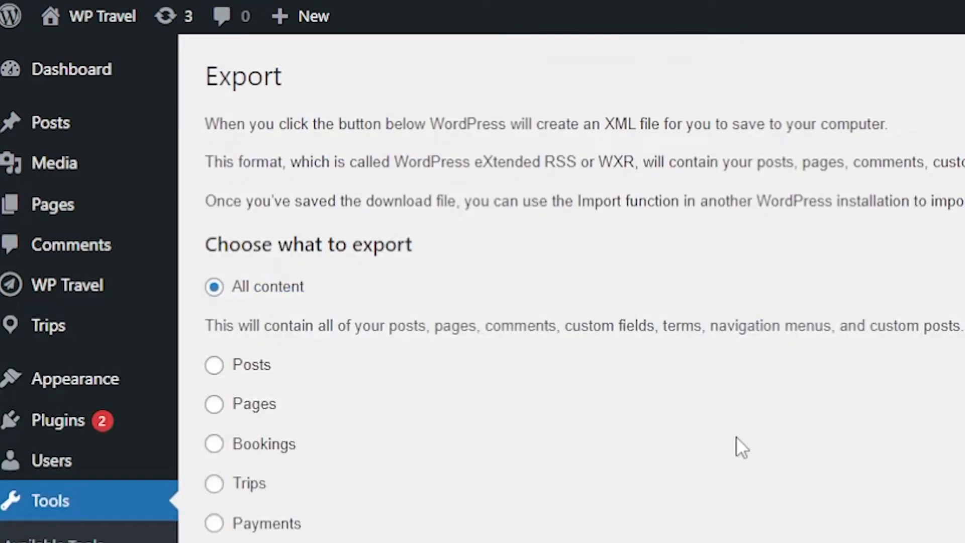
{"action": "mouse_move", "coordinate": [736, 439]}
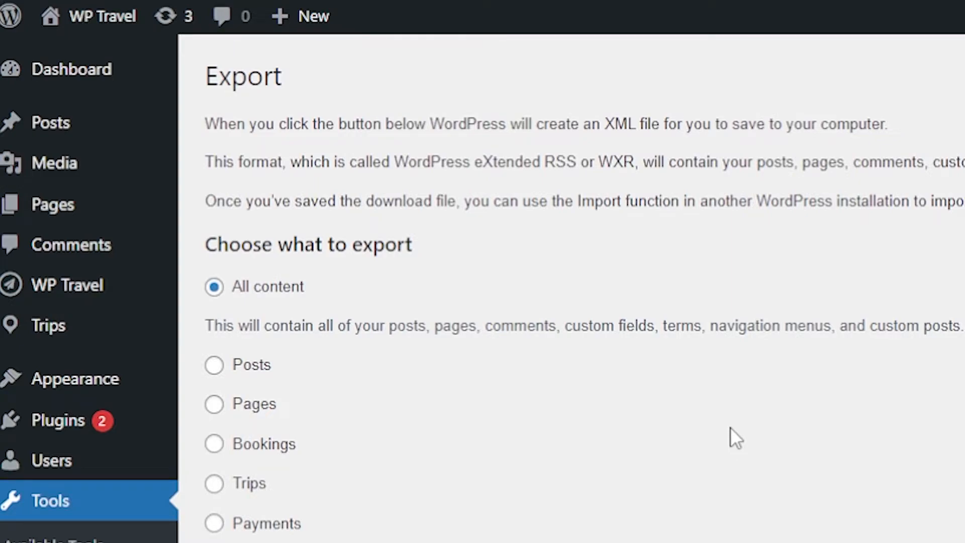
{"action": "mouse_move", "coordinate": [834, 515]}
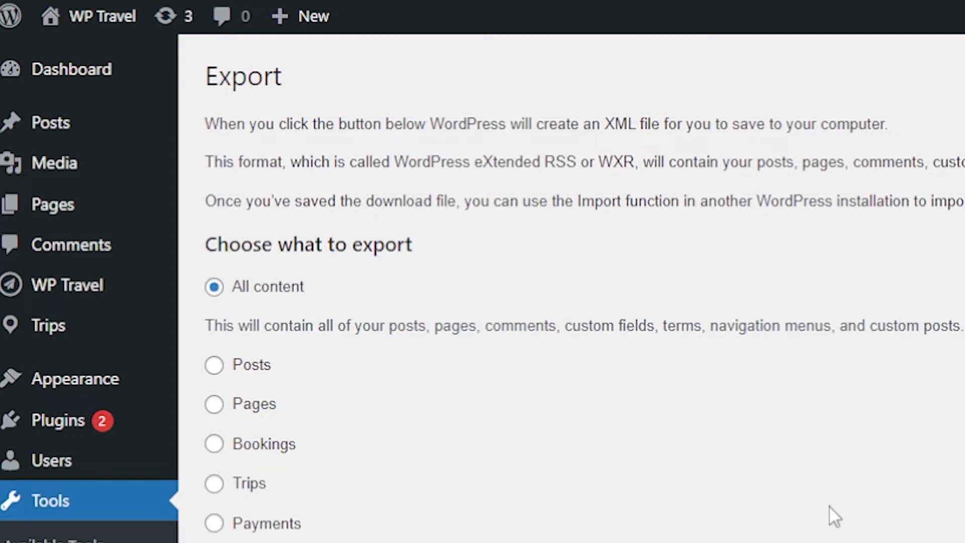
- Export Trip Extras and download the trip-extras CSV file
{"action": "scroll", "scroll_direction": "down", "scroll_amount": 3}
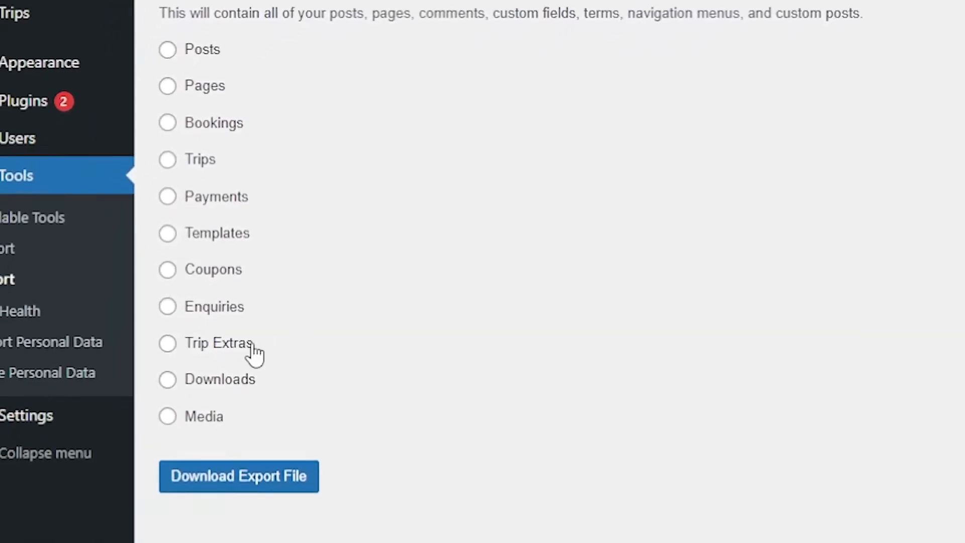
{"action": "left_click", "coordinate": [167, 343]}
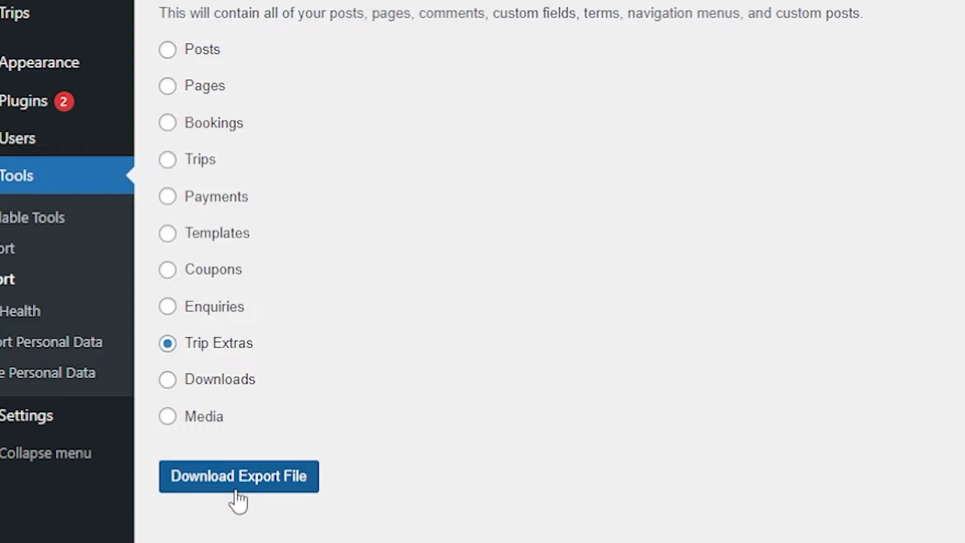
{"action": "left_click", "coordinate": [239, 475]}
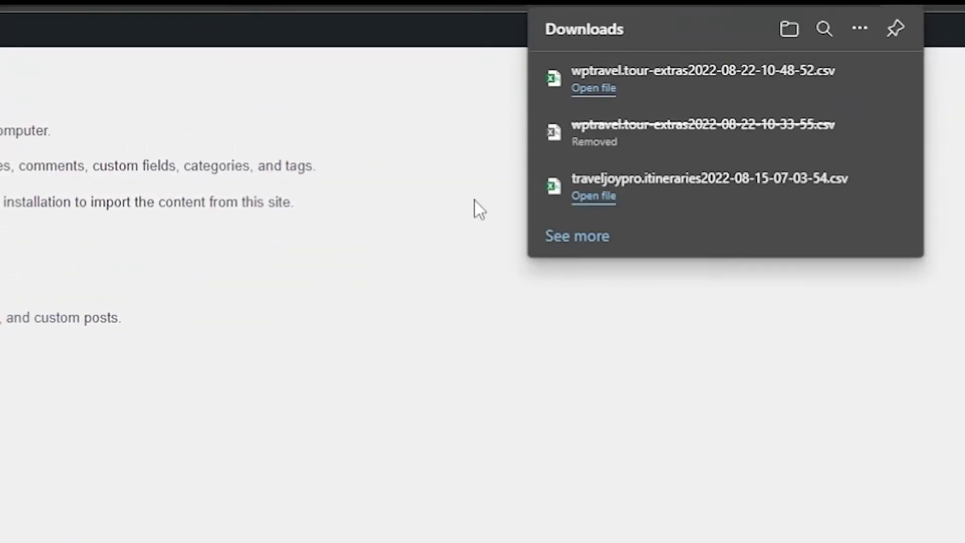
{"action": "mouse_move", "coordinate": [737, 109]}
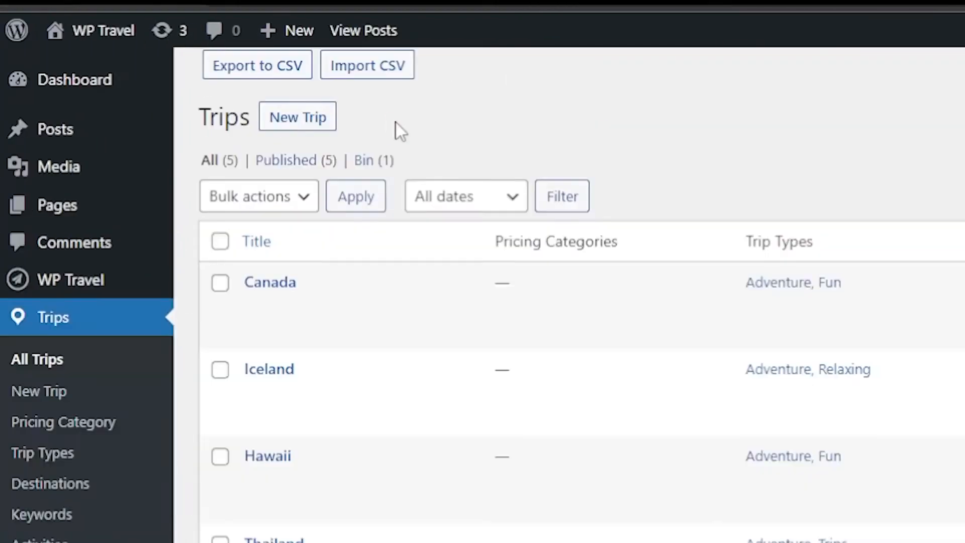
{"action": "mouse_move", "coordinate": [367, 64]}
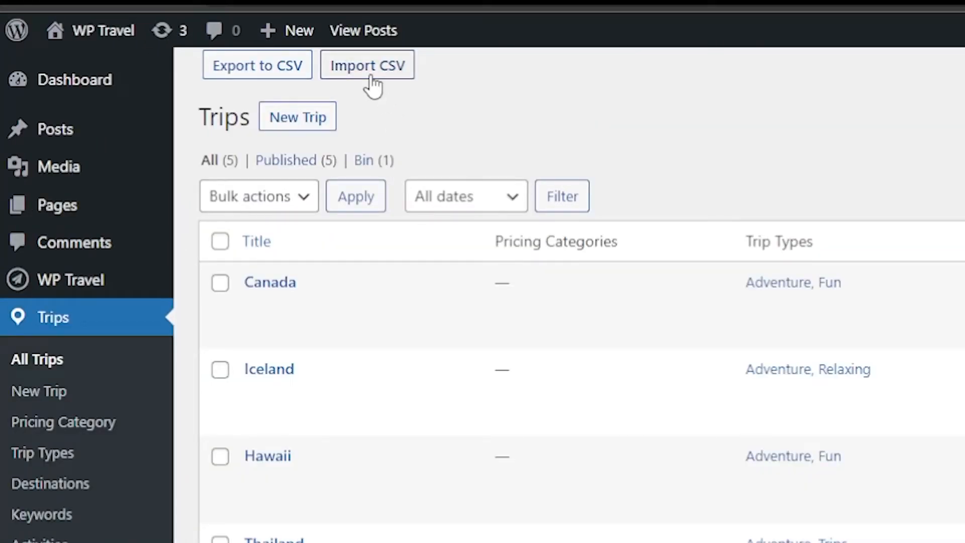
- Reach the WP Travel Import/Export page via Import CSV with Trips as post type
{"action": "left_click", "coordinate": [367, 66]}
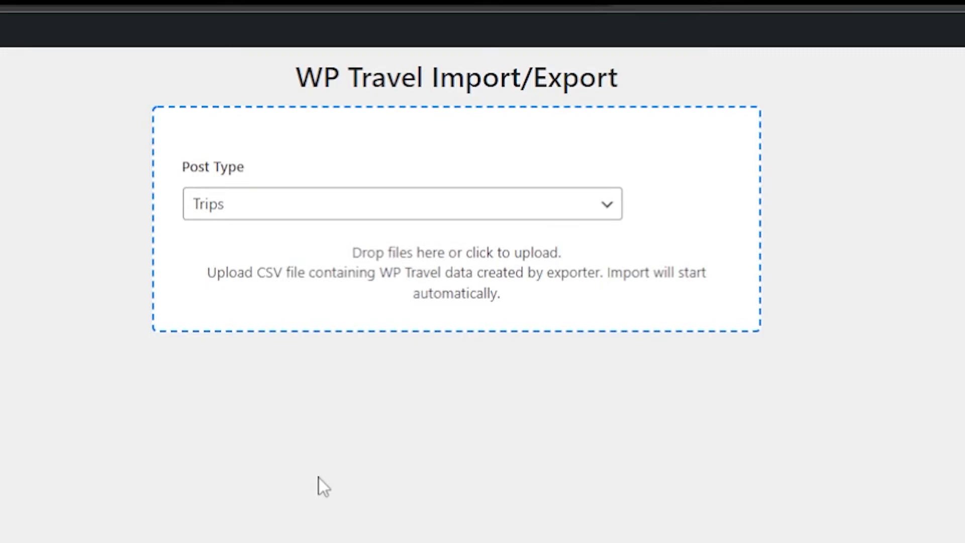
{"action": "mouse_move", "coordinate": [565, 160]}
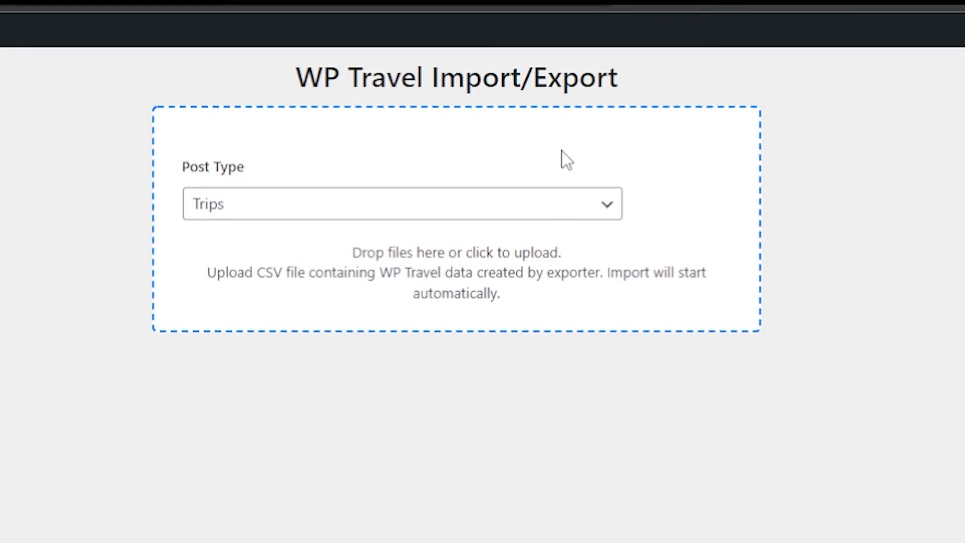
- Switch the import post type to Coupons
{"action": "left_click", "coordinate": [401, 204]}
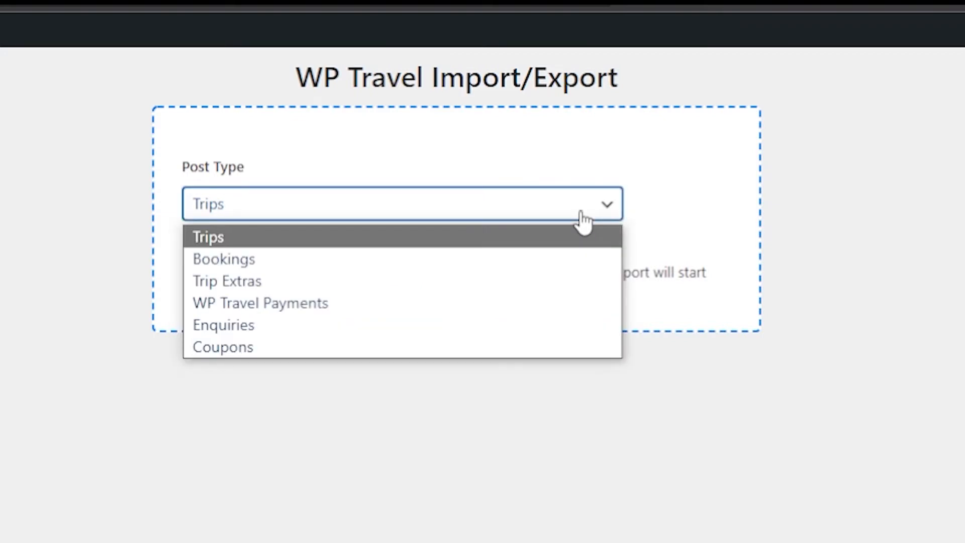
{"action": "mouse_move", "coordinate": [492, 356]}
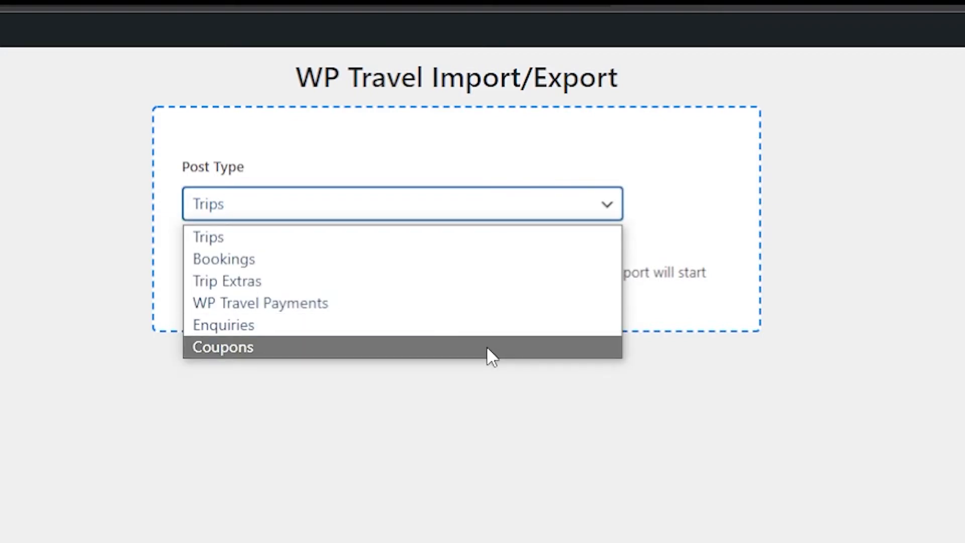
{"action": "mouse_move", "coordinate": [220, 361]}
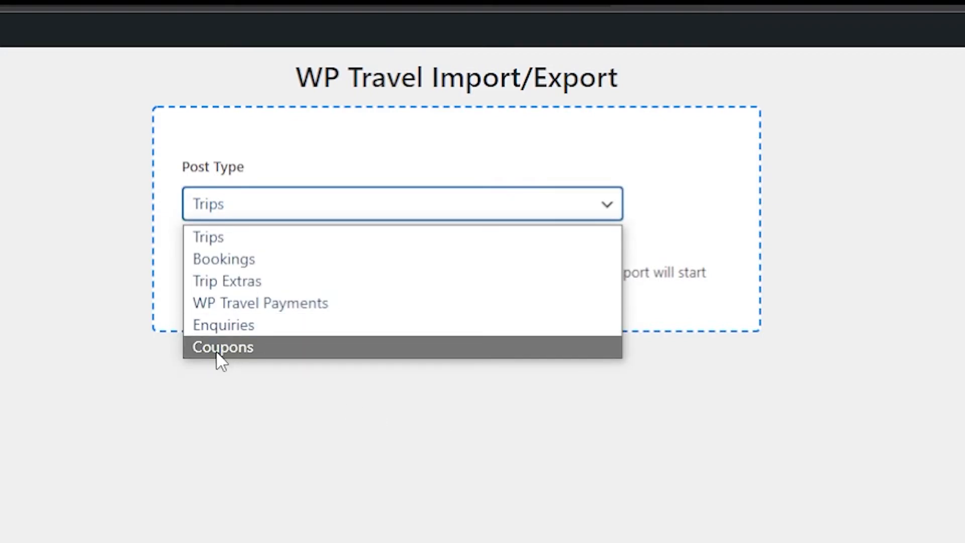
{"action": "left_click", "coordinate": [222, 346]}
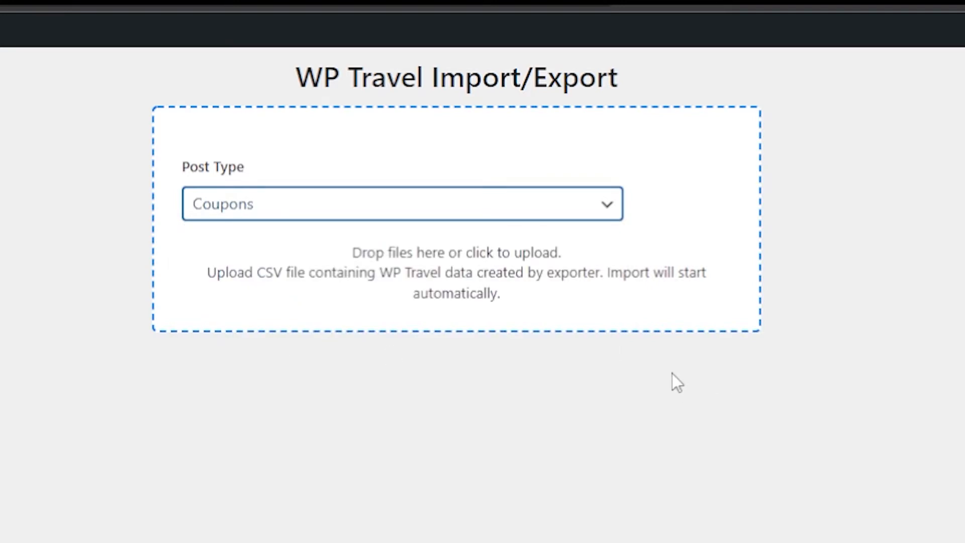
{"action": "mouse_move", "coordinate": [622, 266]}
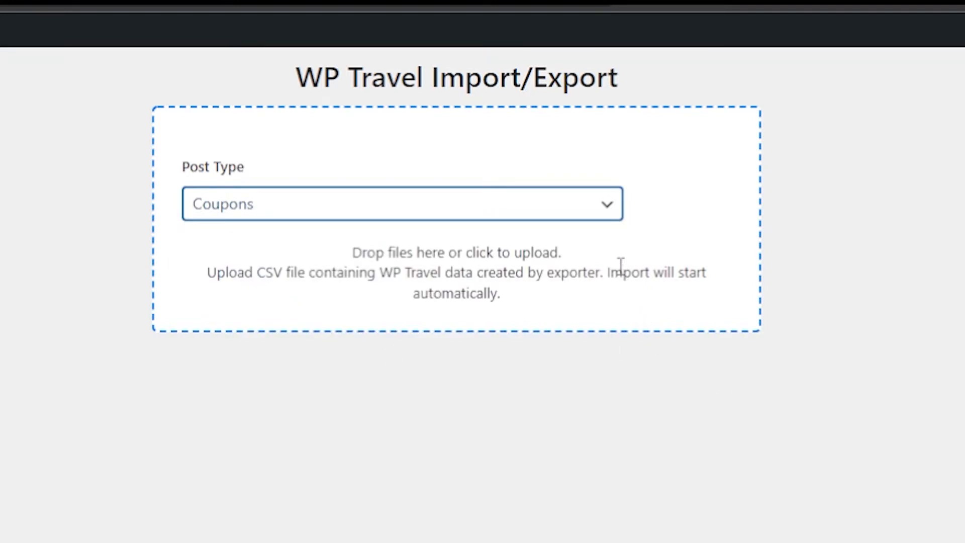
{"action": "mouse_move", "coordinate": [442, 259]}
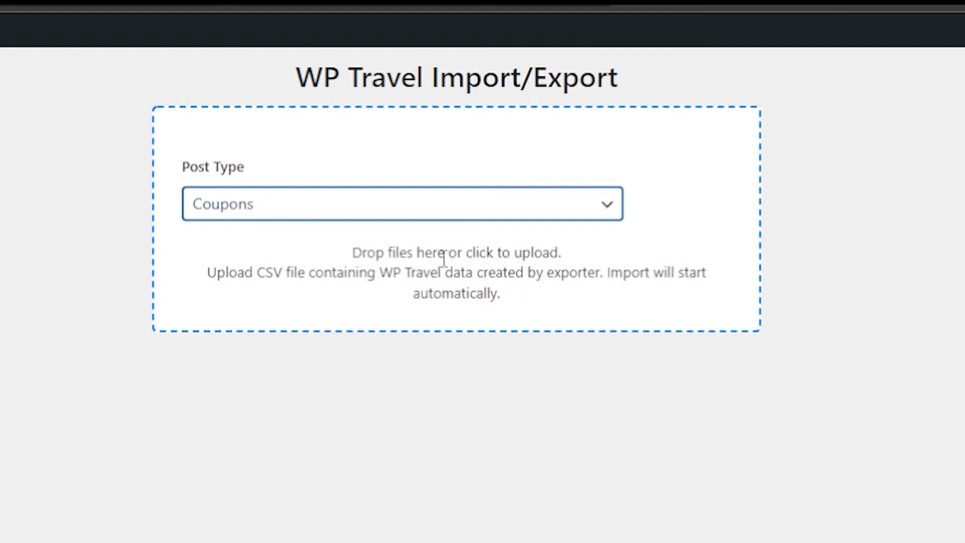
{"action": "left_click", "coordinate": [456, 272]}
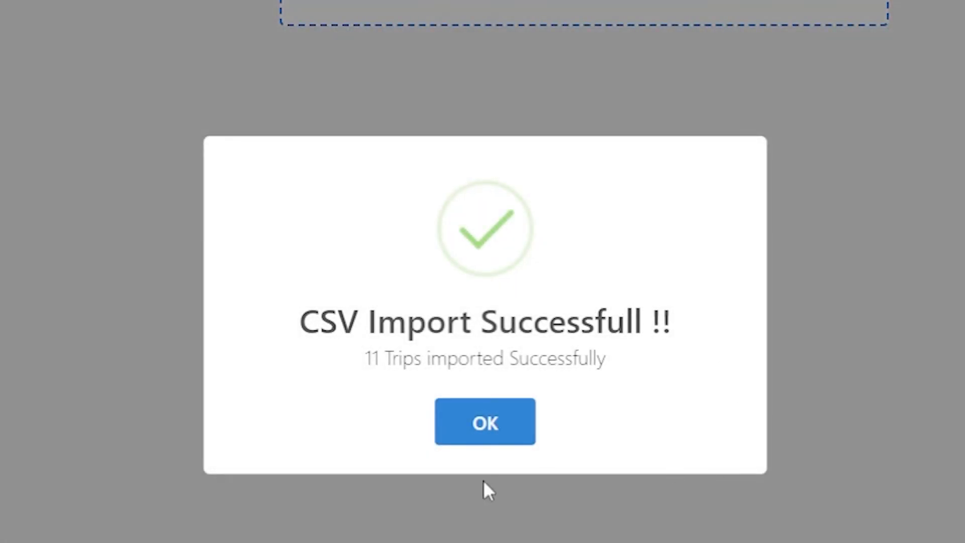
{"action": "left_click", "coordinate": [484, 421]}
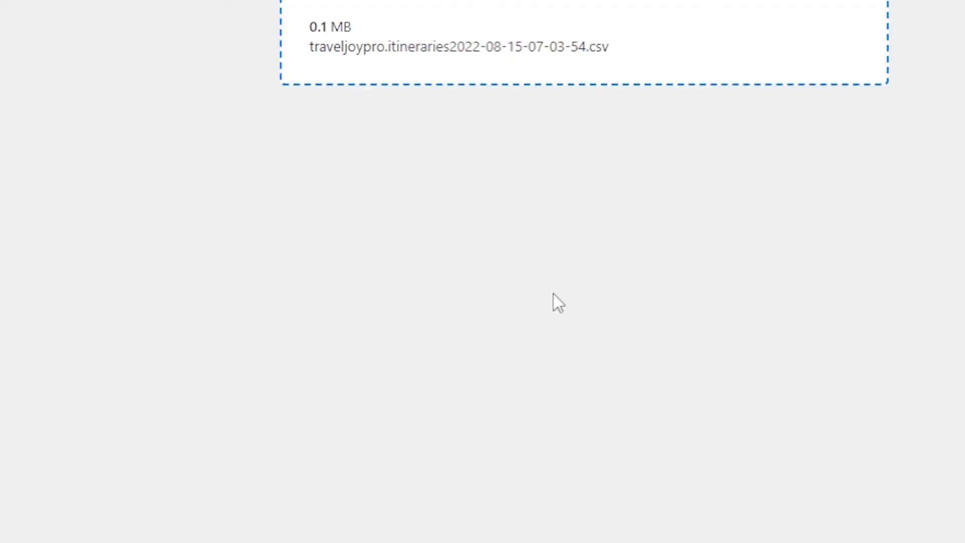
{"action": "scroll", "scroll_direction": "up", "scroll_amount": 3}
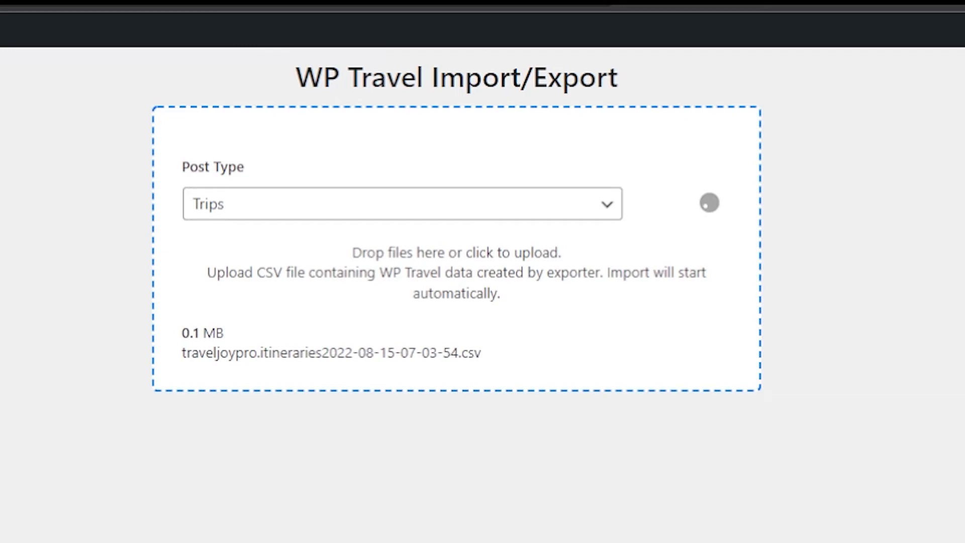